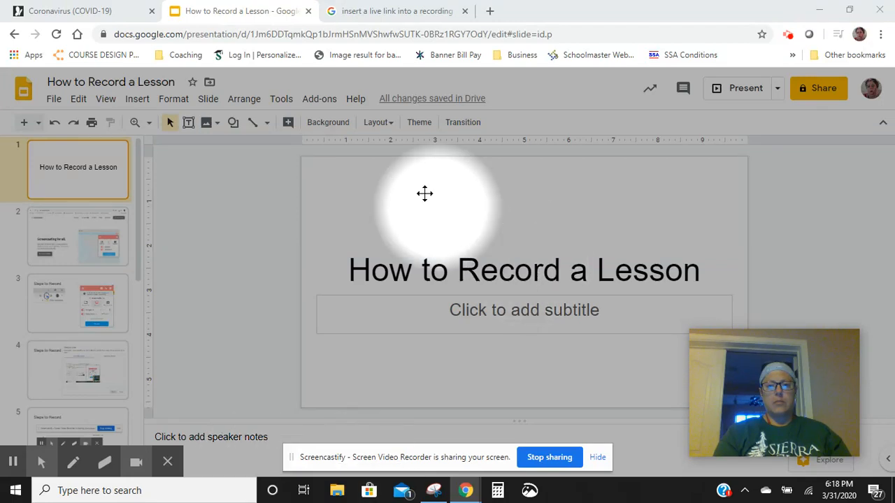
pyautogui.moveTo(42, 423)
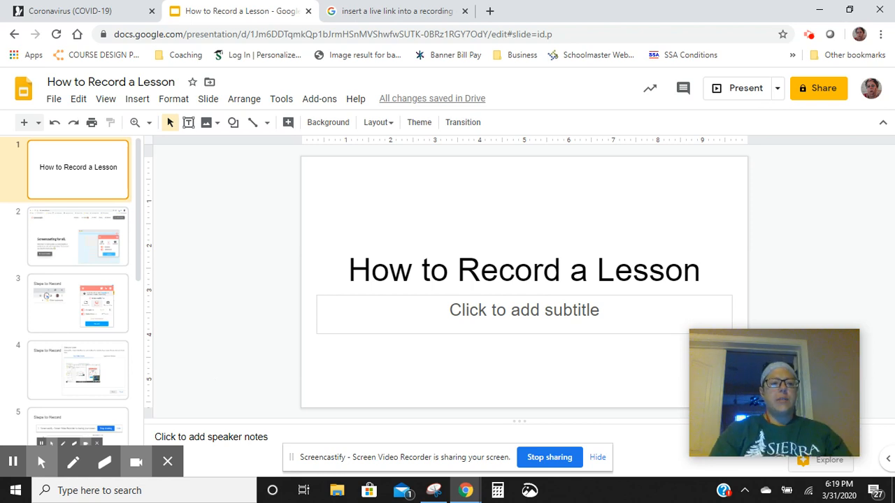
# Show slide 2, the Screencastify website screenshot, from the filmstrip.
pyautogui.click(78, 236)
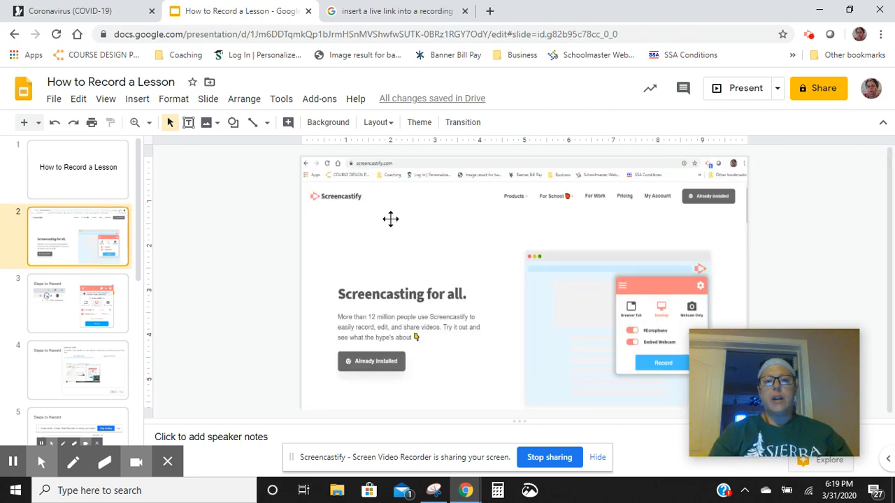
pyautogui.moveTo(690, 209)
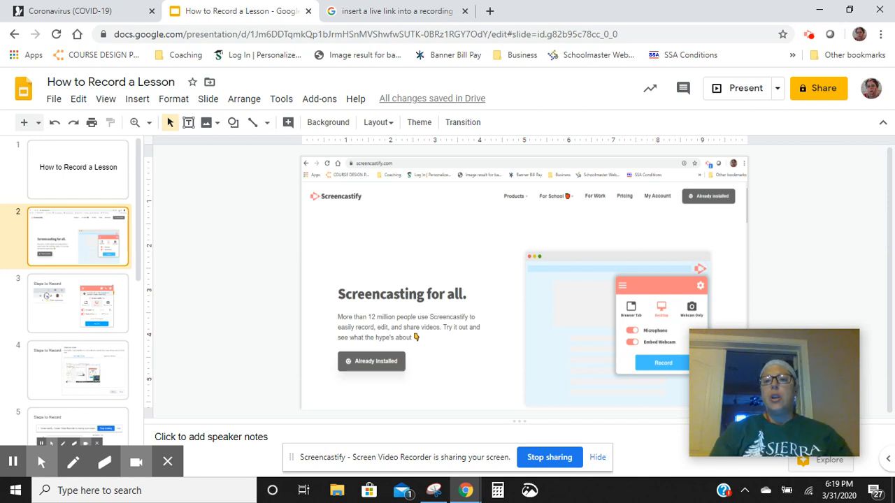
pyautogui.moveTo(691, 211)
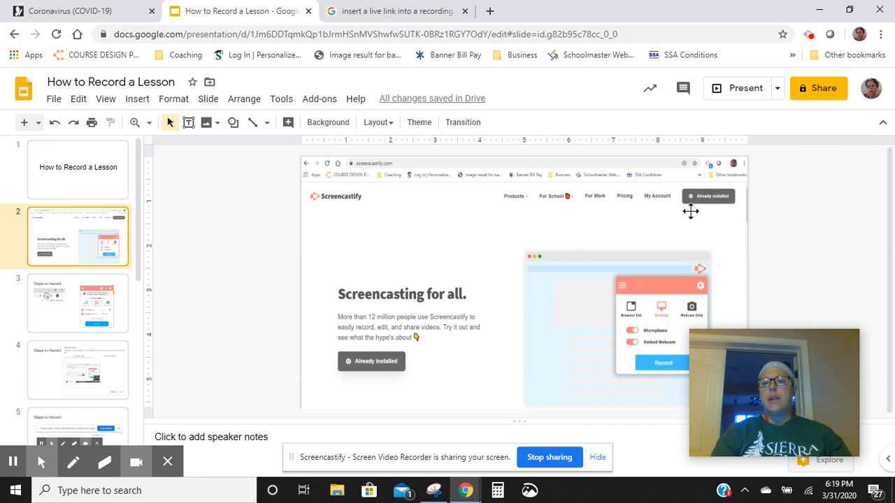
pyautogui.moveTo(702, 219)
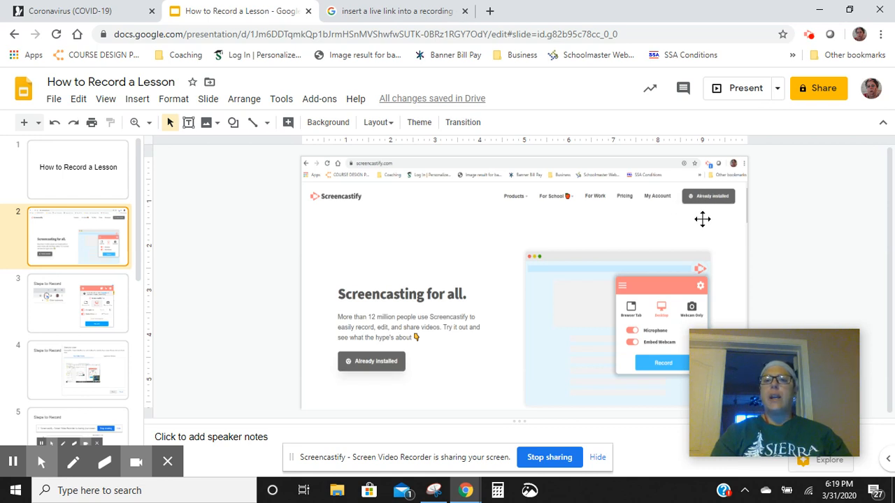
pyautogui.moveTo(658, 172)
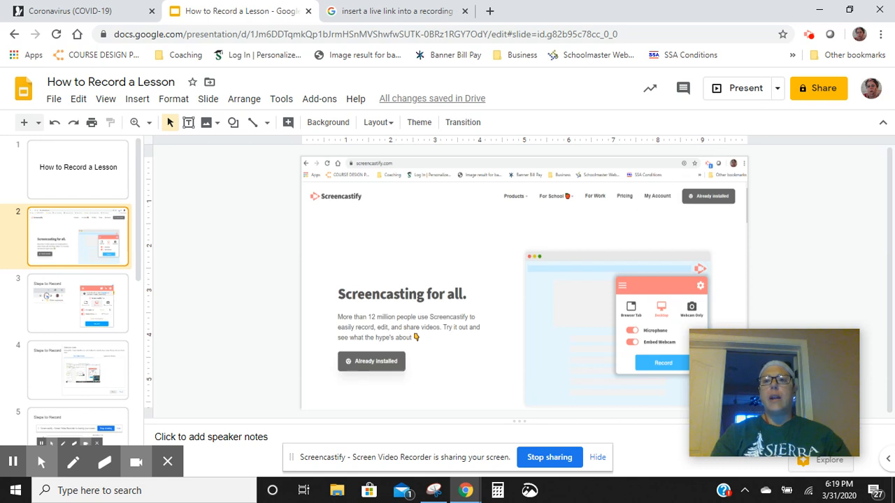
pyautogui.moveTo(811, 38)
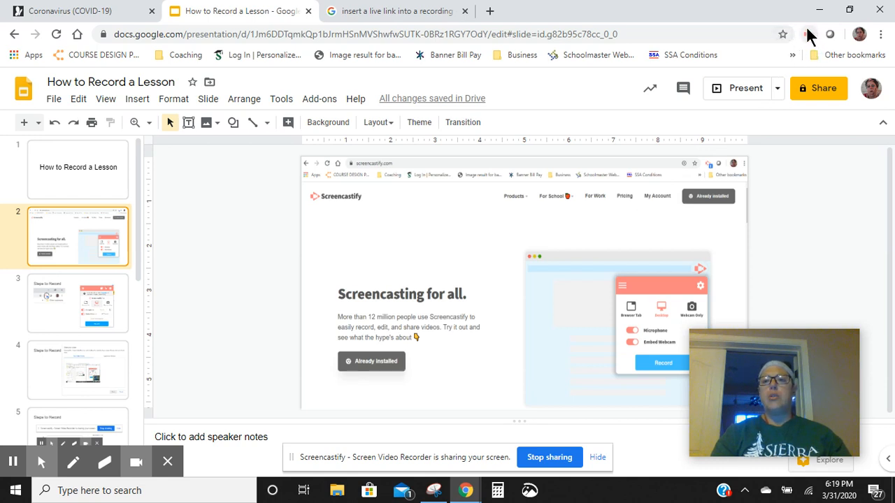
pyautogui.moveTo(810, 58)
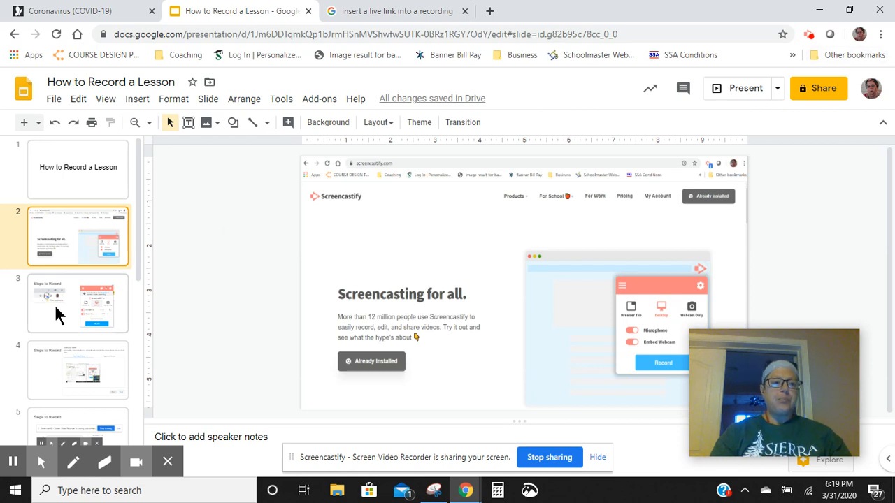
# Show slide 3, 'Steps to Record', with the Screencastify recorder screenshots.
pyautogui.click(78, 303)
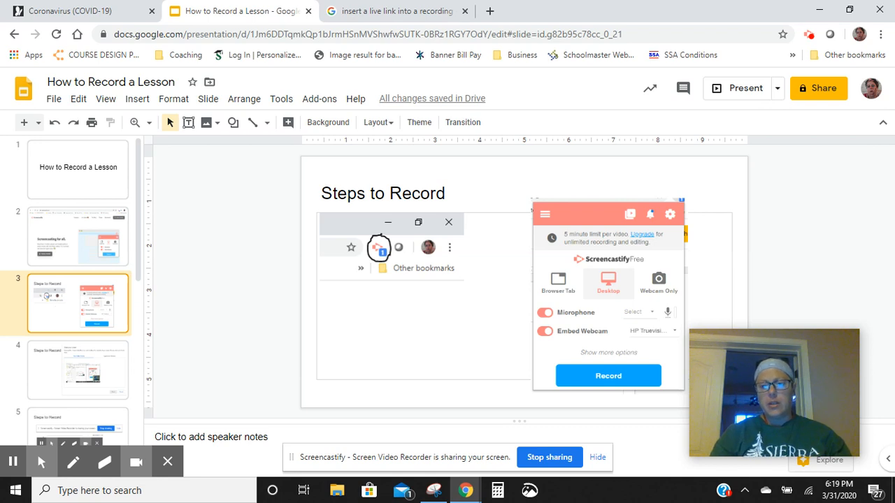
pyautogui.moveTo(732, 57)
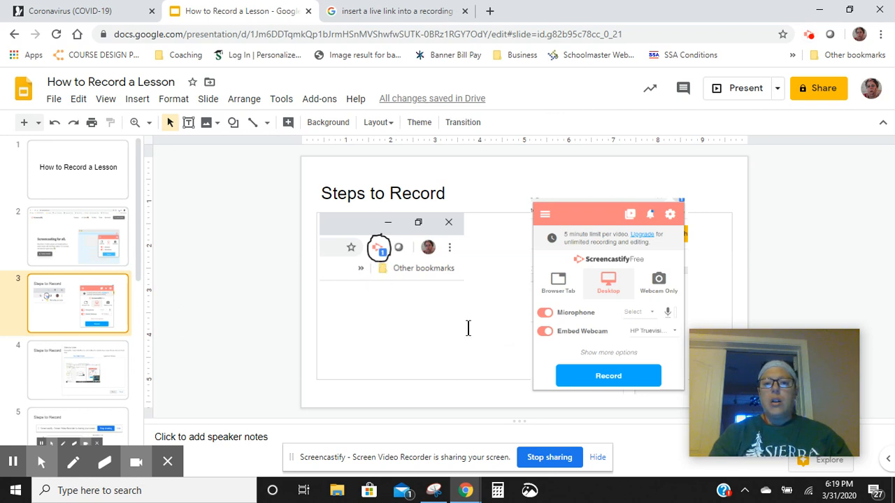
pyautogui.moveTo(490, 312)
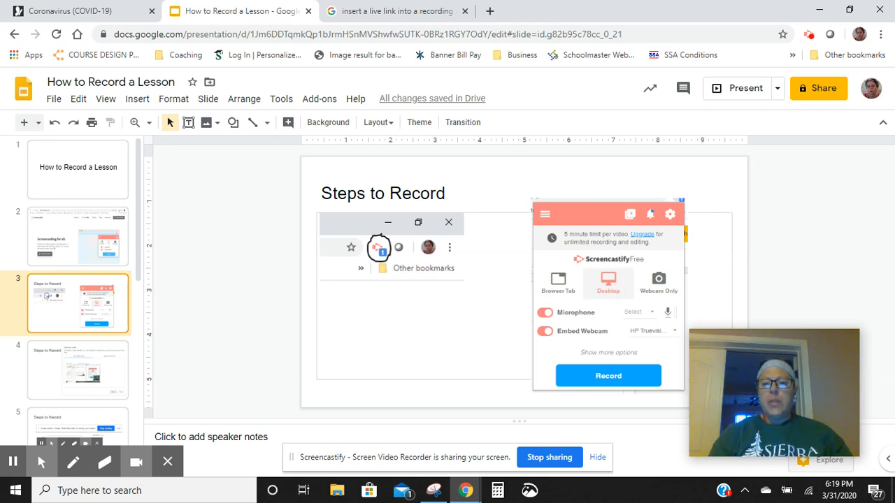
pyautogui.moveTo(571, 324)
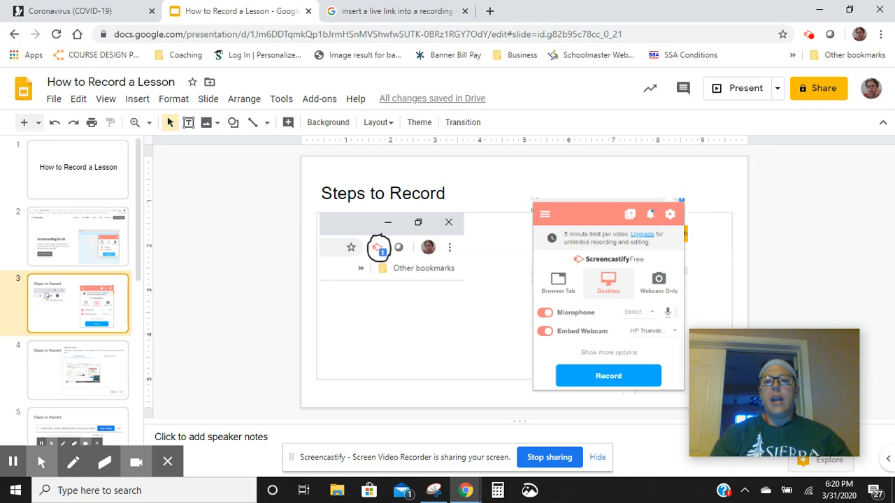
pyautogui.moveTo(600, 386)
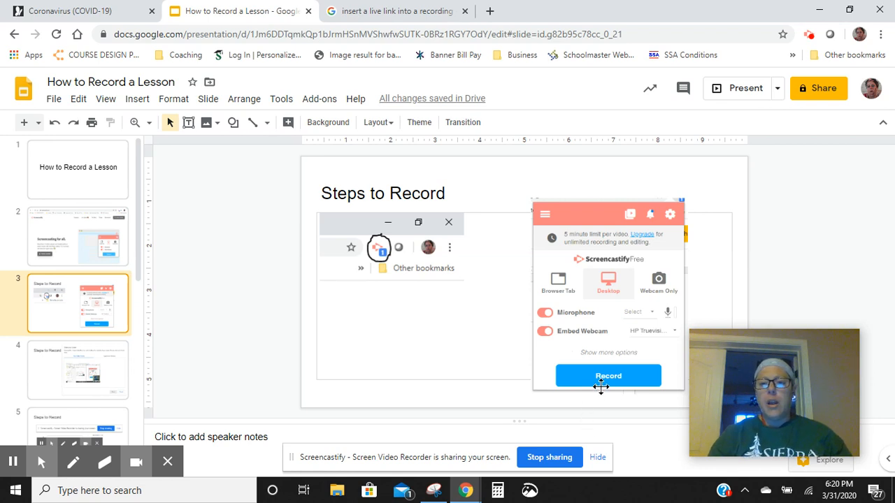
pyautogui.moveTo(50, 378)
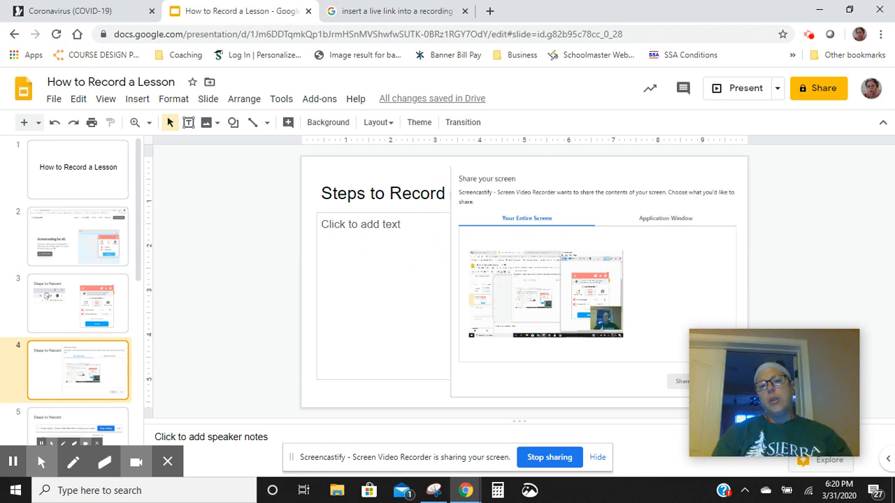
pyautogui.moveTo(538, 293)
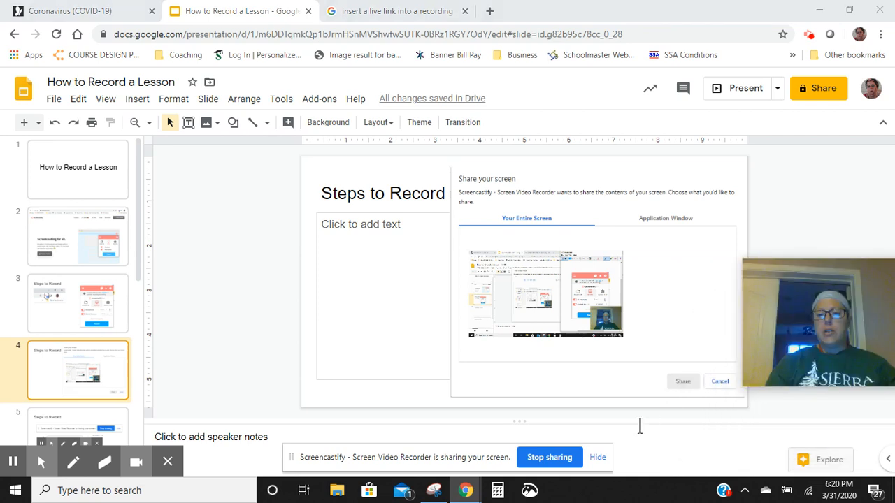
pyautogui.moveTo(682, 397)
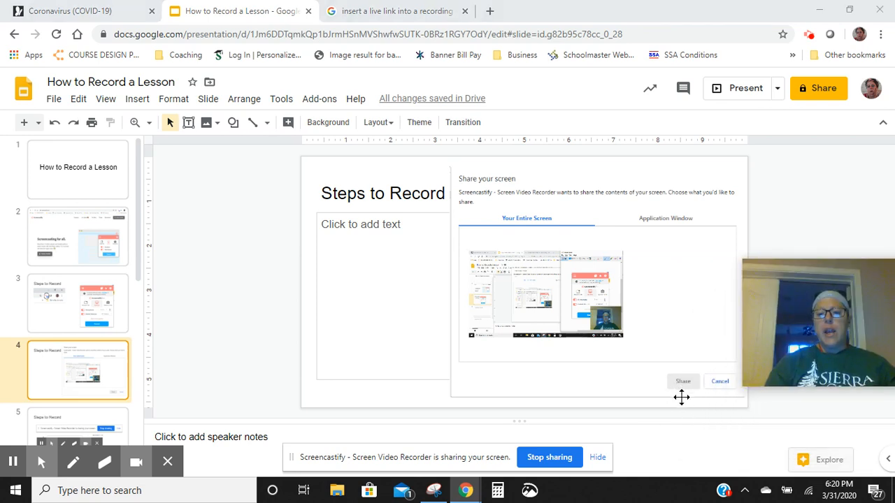
pyautogui.moveTo(100, 248)
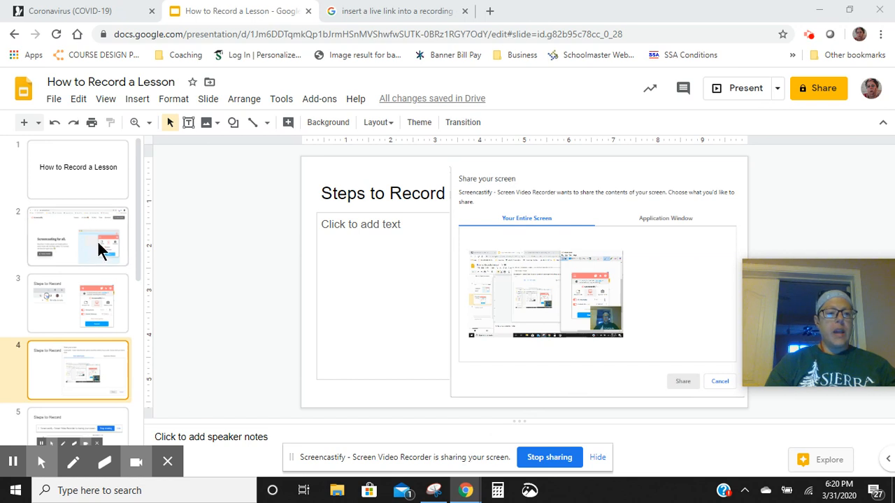
# Scroll the filmstrip down toward the 'Share your screen' slides.
pyautogui.scroll(-3)
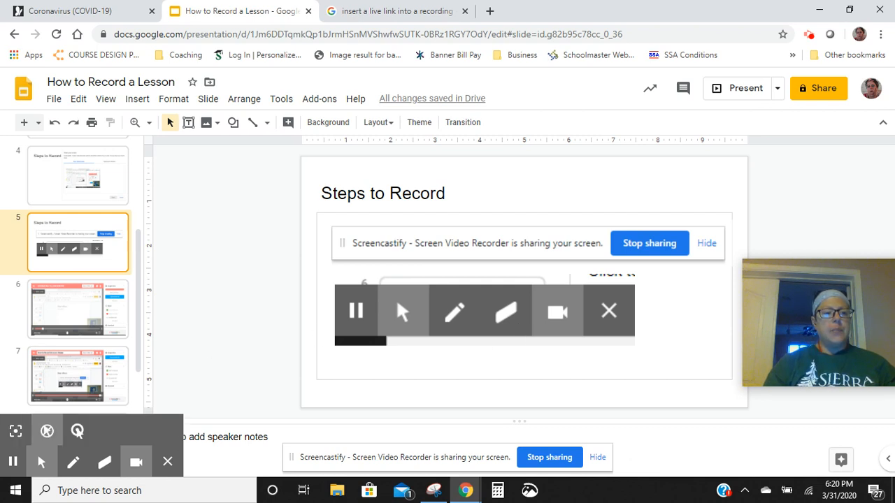
# Scroll the filmstrip further to reveal later slides like 'Insert a YouTube Video'.
pyautogui.scroll(-3)
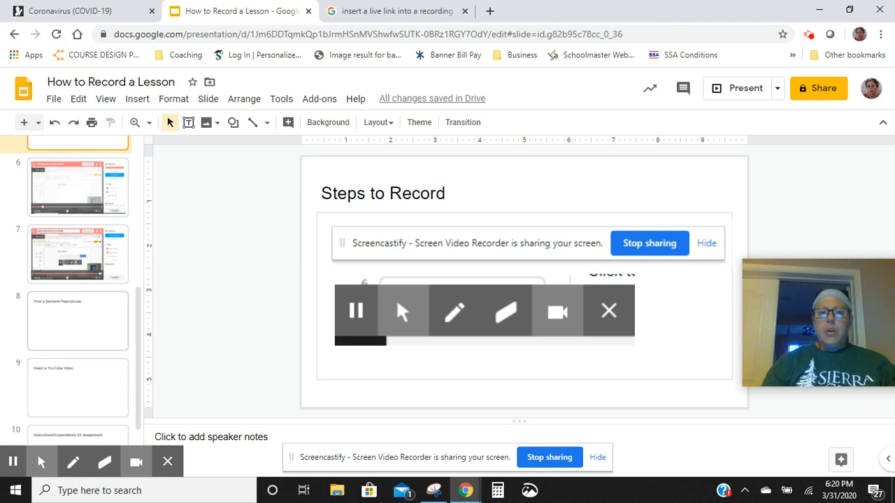
pyautogui.moveTo(81, 324)
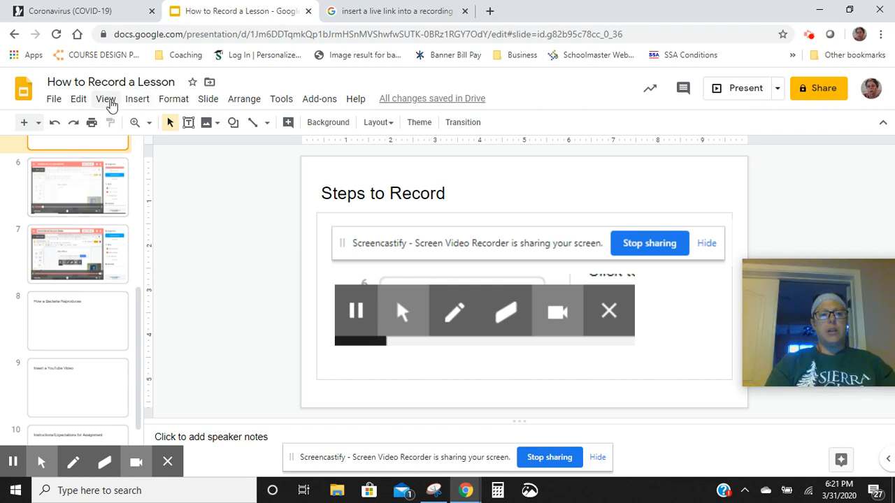
# Present slide 5 full screen, then exit the slideshow with Esc.
pyautogui.click(105, 99)
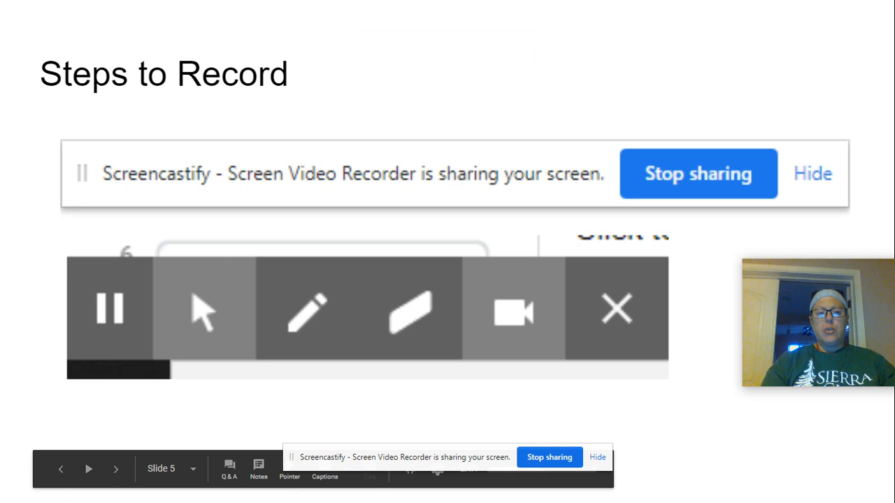
pyautogui.moveTo(388, 168)
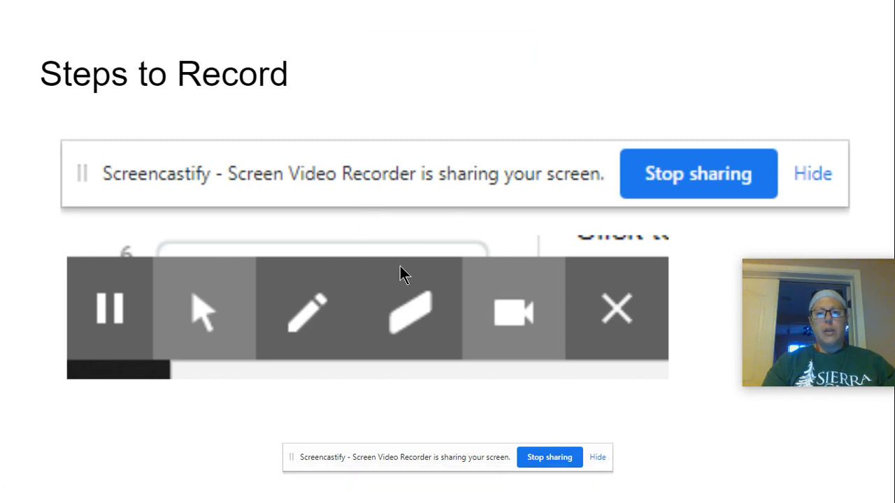
pyautogui.moveTo(218, 414)
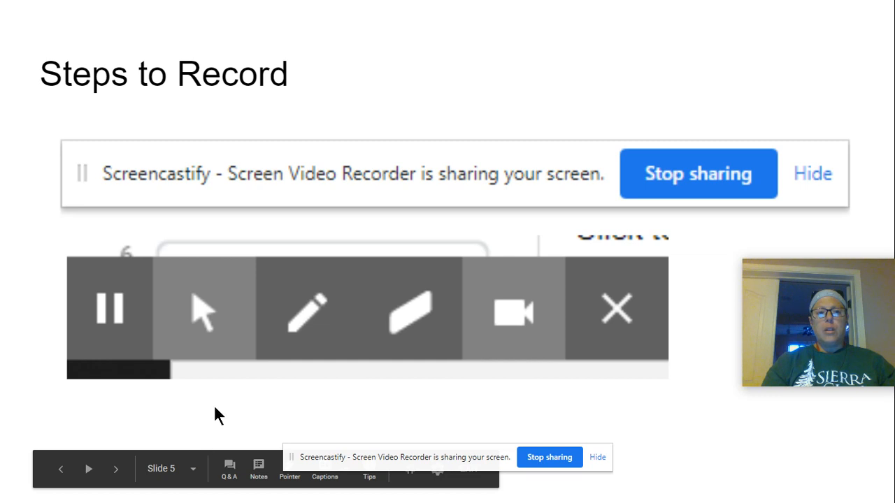
pyautogui.press('Escape')
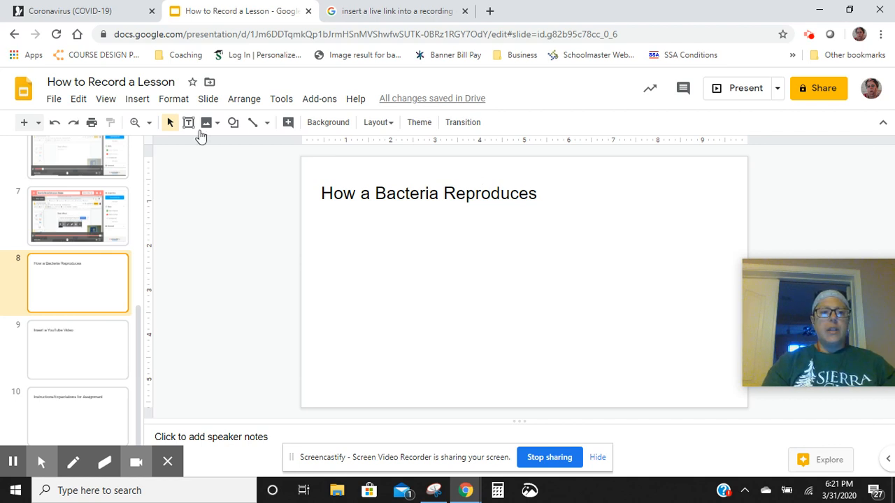
# Insert an oval shape as a circle beneath the 'How a Bacteria Reproduces' title.
pyautogui.click(233, 122)
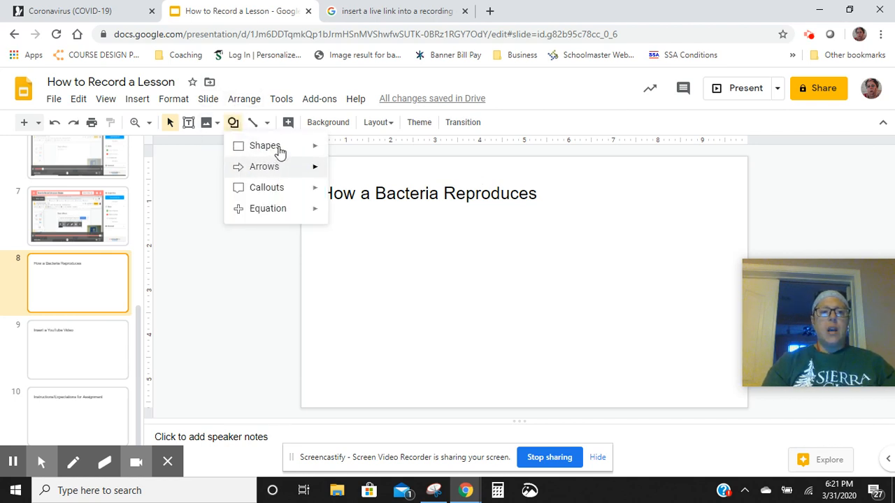
pyautogui.click(265, 145)
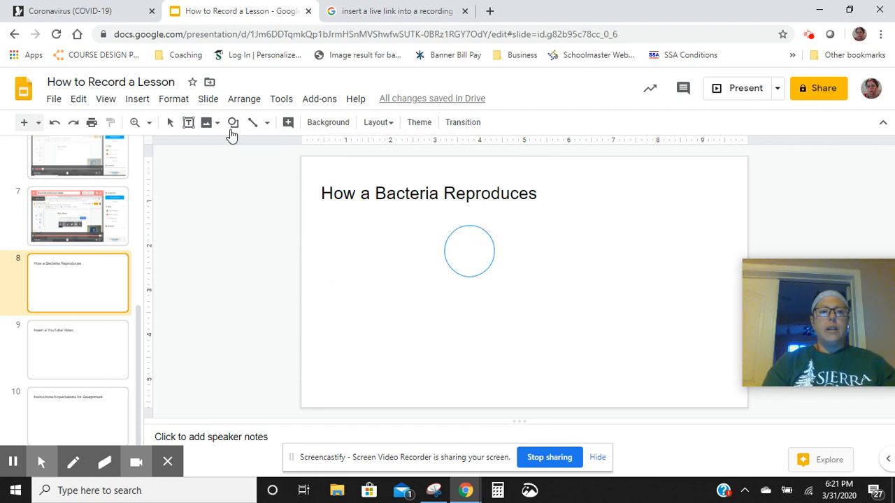
pyautogui.click(469, 251)
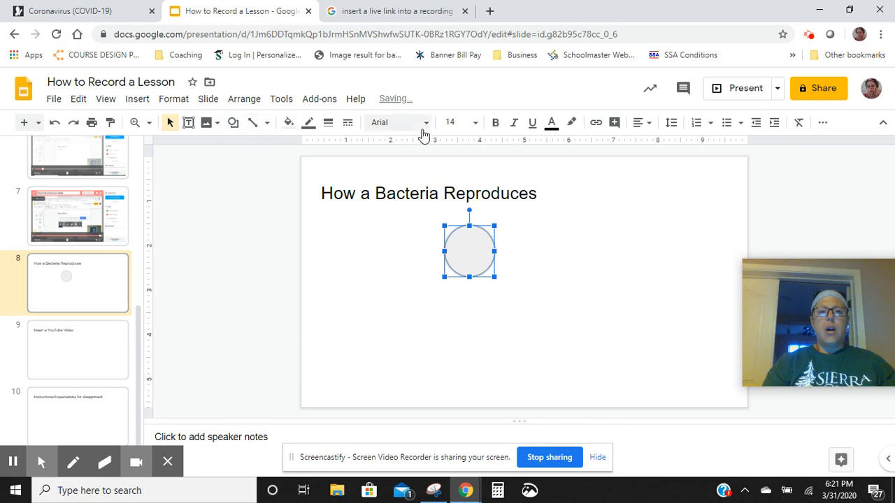
# Draw a freehand scribble squiggle inside the circle.
pyautogui.click(268, 122)
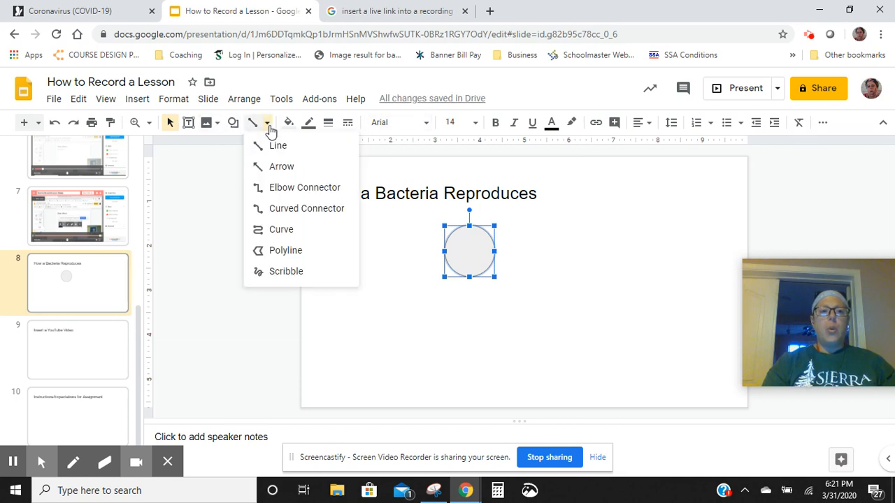
pyautogui.moveTo(286, 272)
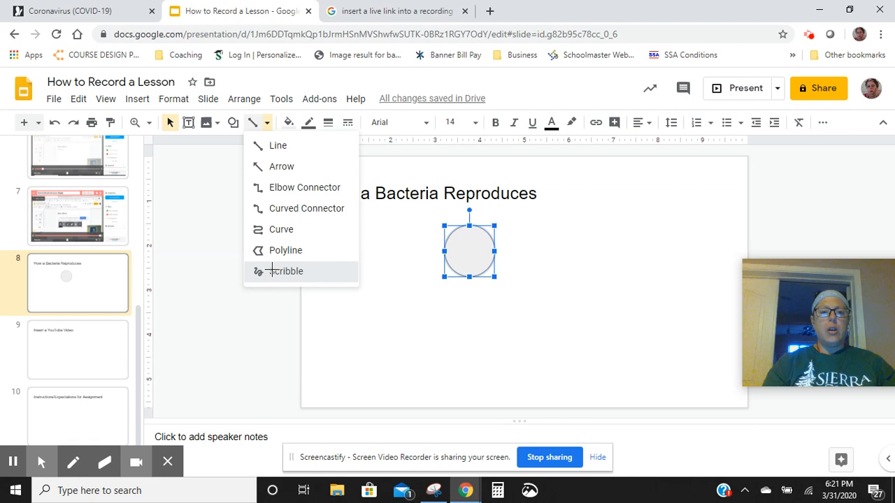
pyautogui.click(307, 122)
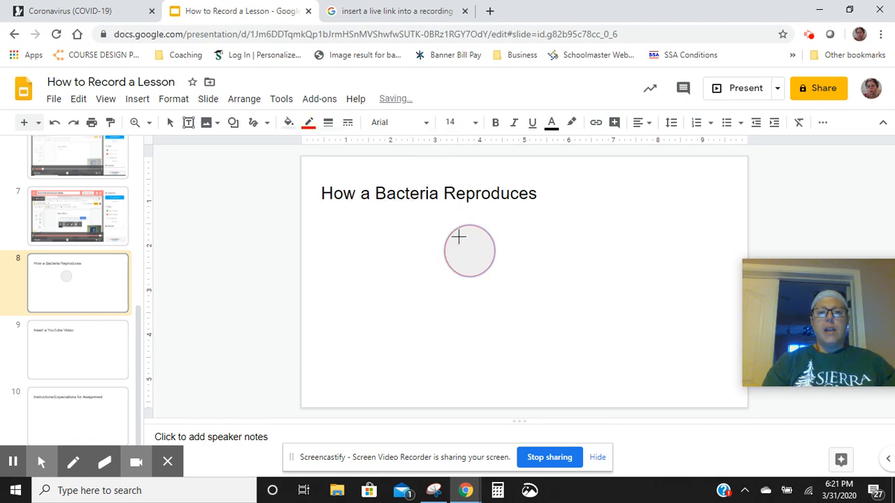
pyautogui.write('?')
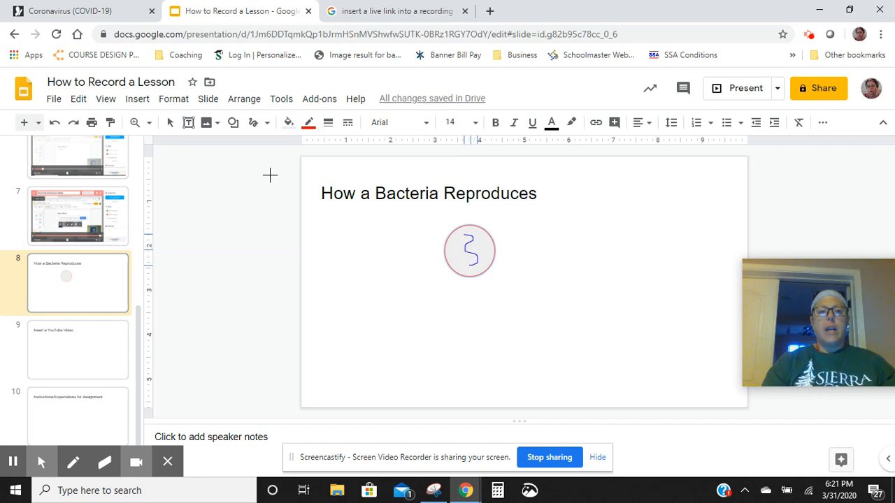
pyautogui.click(470, 251)
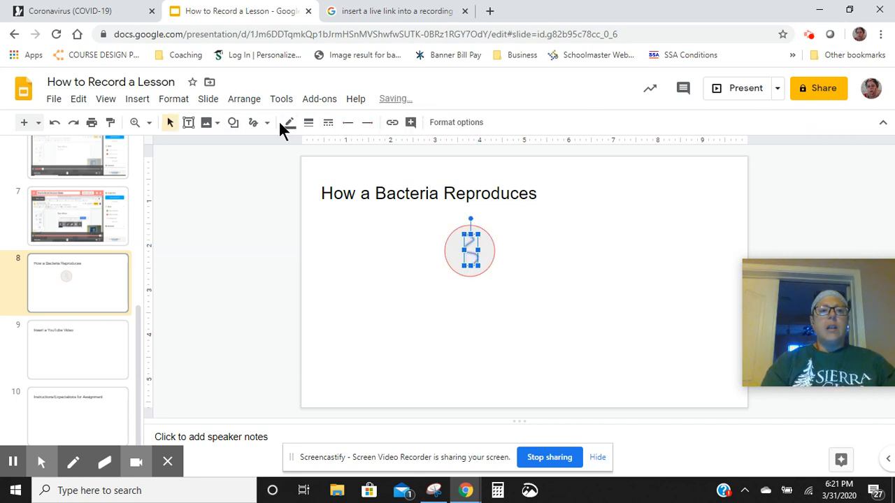
pyautogui.click(268, 123)
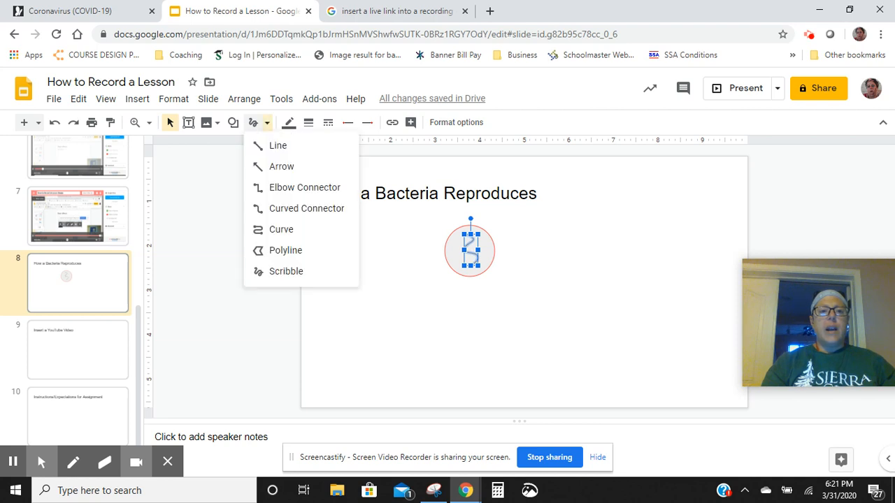
pyautogui.click(285, 271)
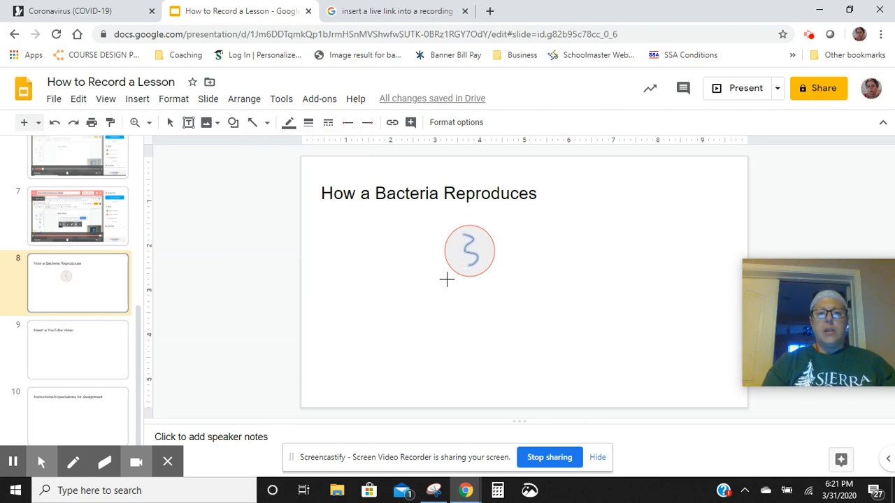
# Draw arrows down from the circle and an oval at the right arrow's end.
pyautogui.click(266, 122)
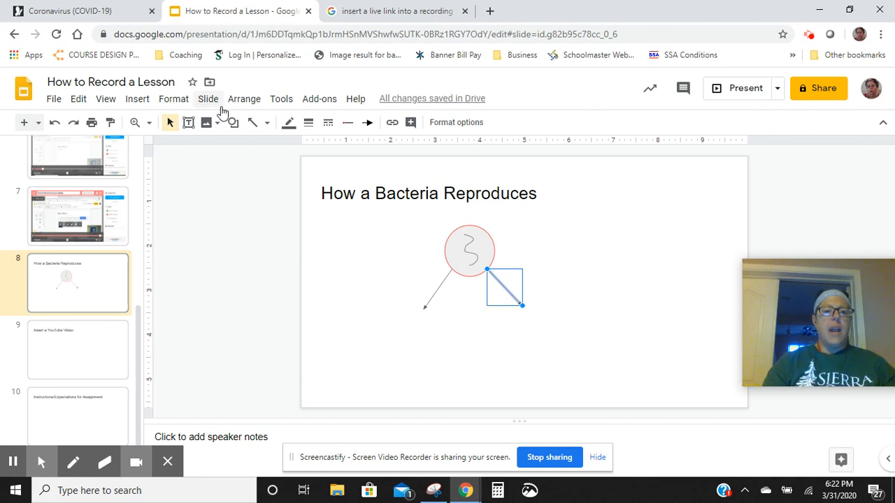
pyautogui.click(232, 123)
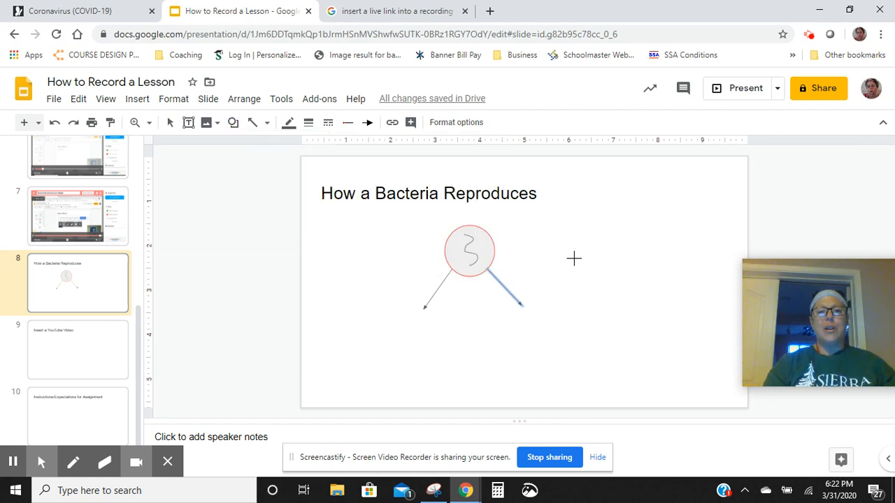
pyautogui.moveTo(550, 222)
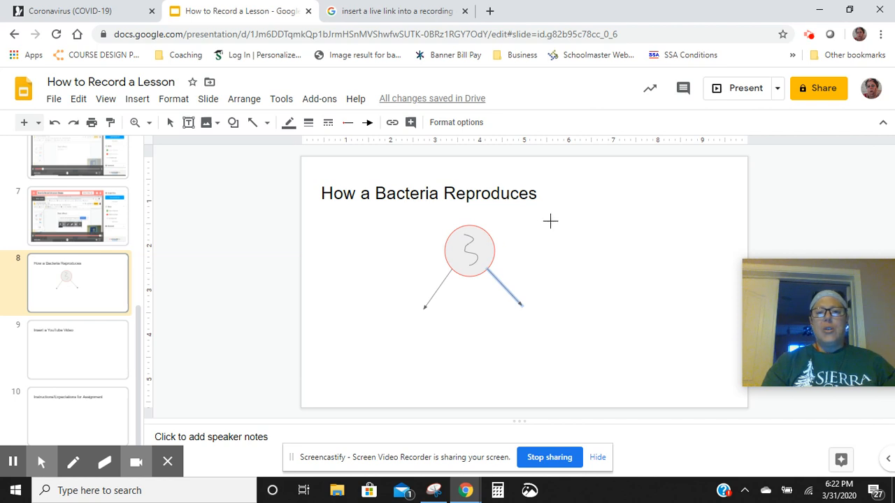
pyautogui.moveTo(512, 267)
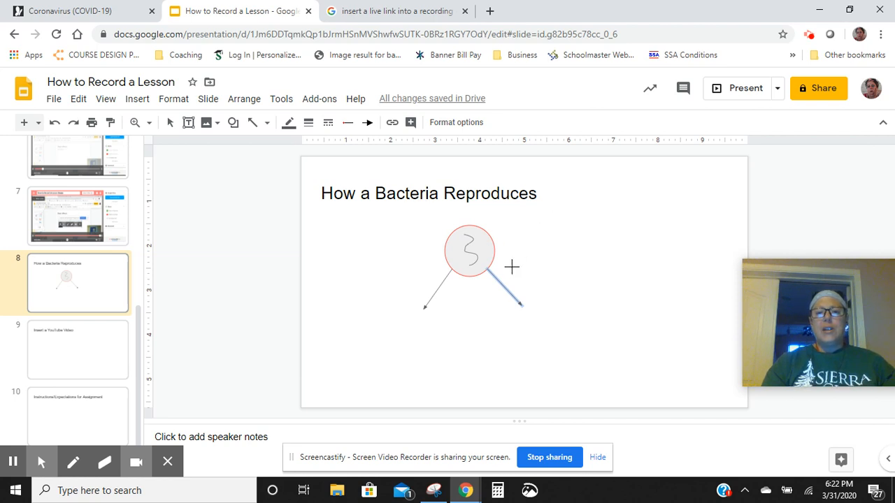
pyautogui.moveTo(510, 264); pyautogui.dragTo(561, 292)
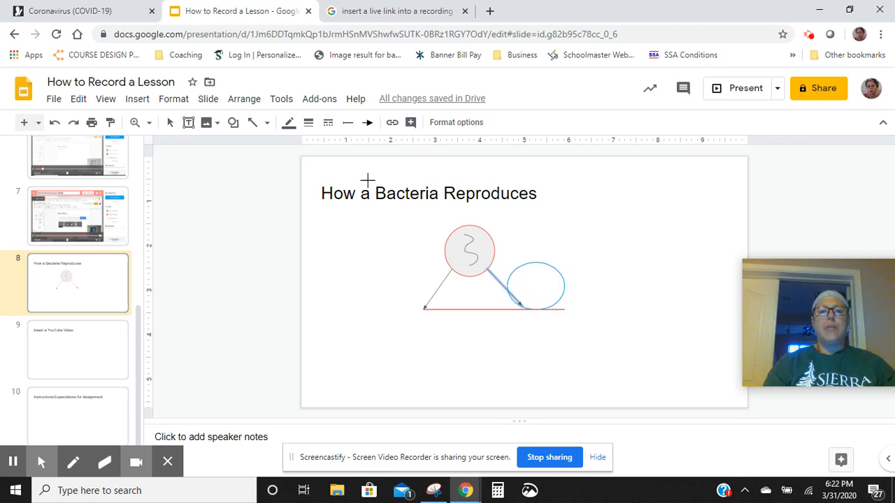
# Select the squiggle for copying and move the oval directly below the circle.
pyautogui.click(535, 283)
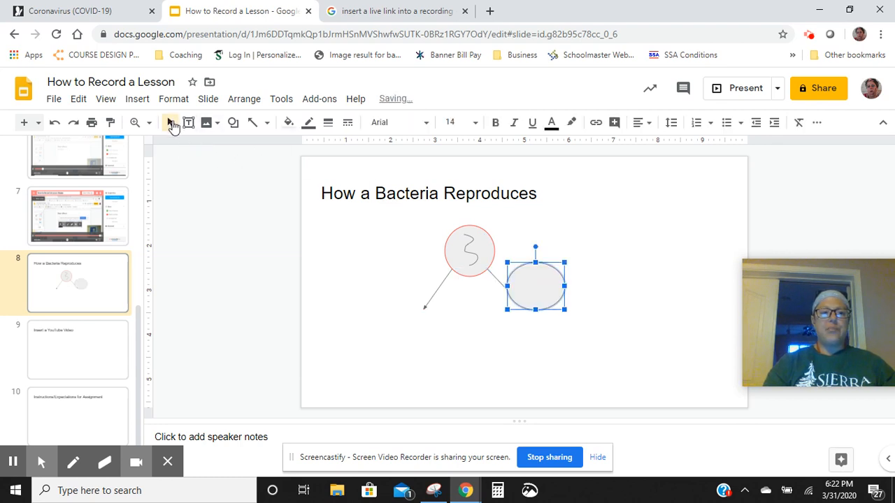
pyautogui.click(469, 250)
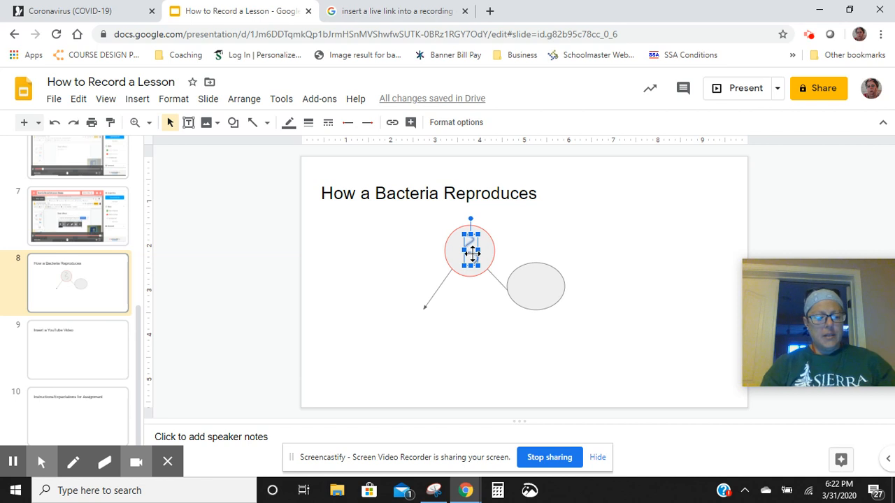
pyautogui.moveTo(524, 286)
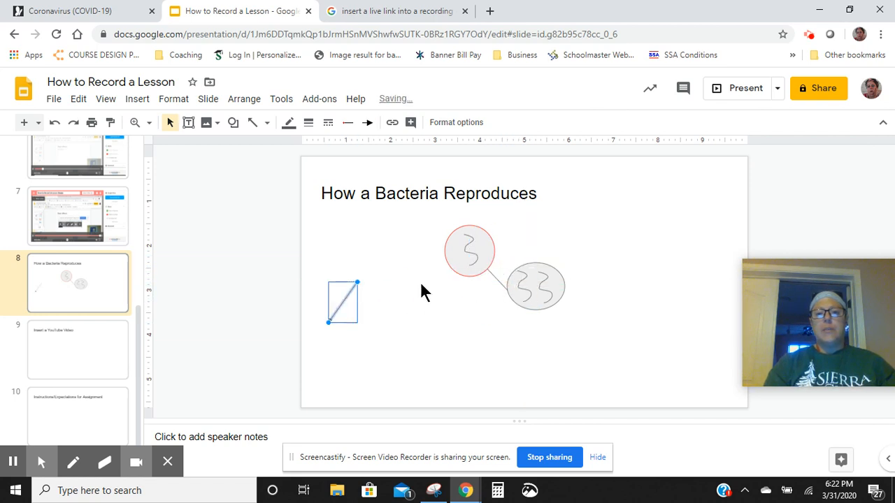
pyautogui.moveTo(342, 302); pyautogui.dragTo(496, 287)
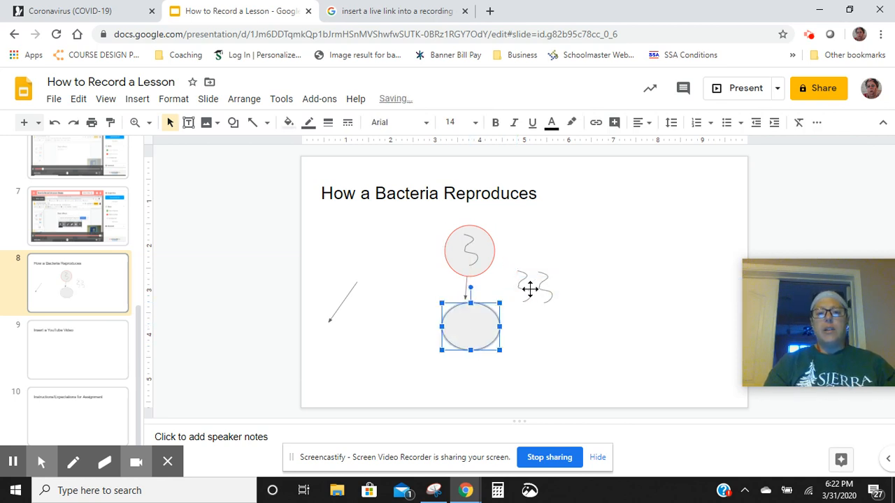
# Drag both squiggles into the lower oval and delete the stray left arrow.
pyautogui.click(532, 283)
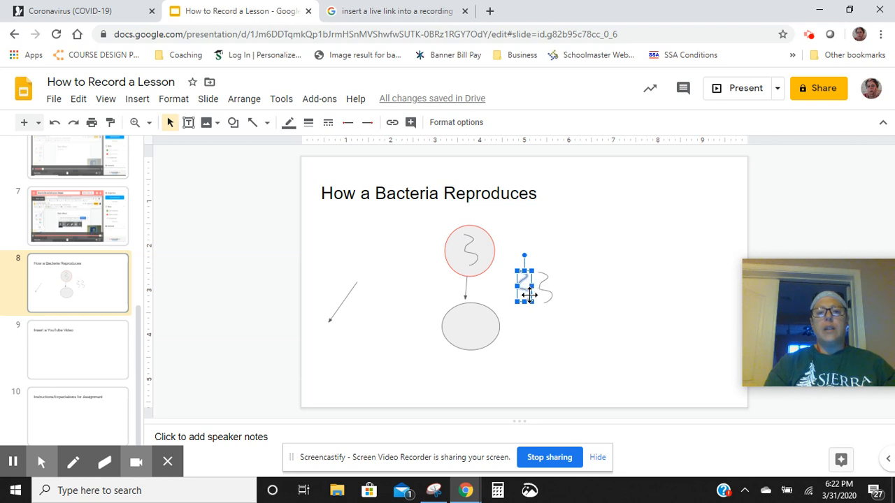
pyautogui.moveTo(531, 280); pyautogui.dragTo(458, 325)
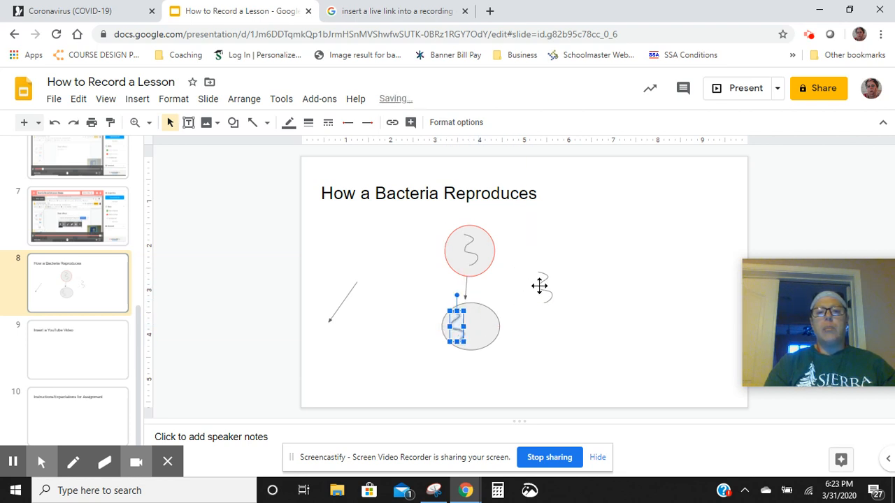
pyautogui.moveTo(457, 325); pyautogui.dragTo(544, 279)
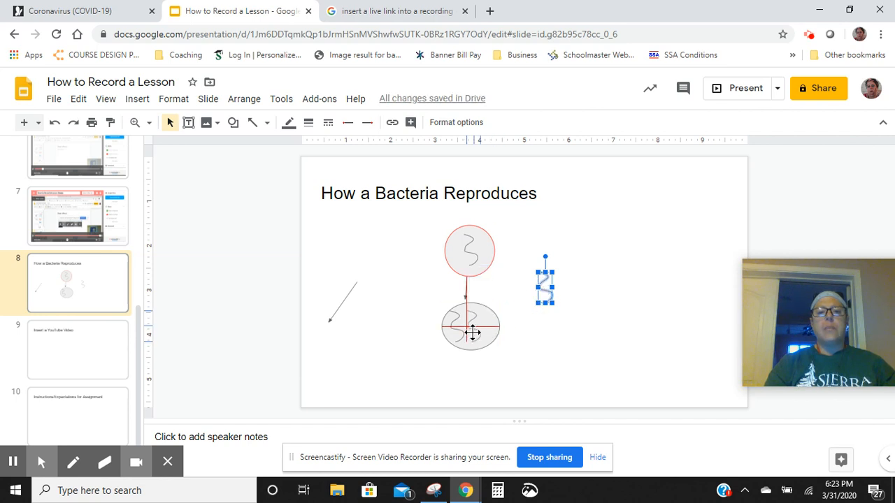
pyautogui.moveTo(543, 279); pyautogui.dragTo(475, 325)
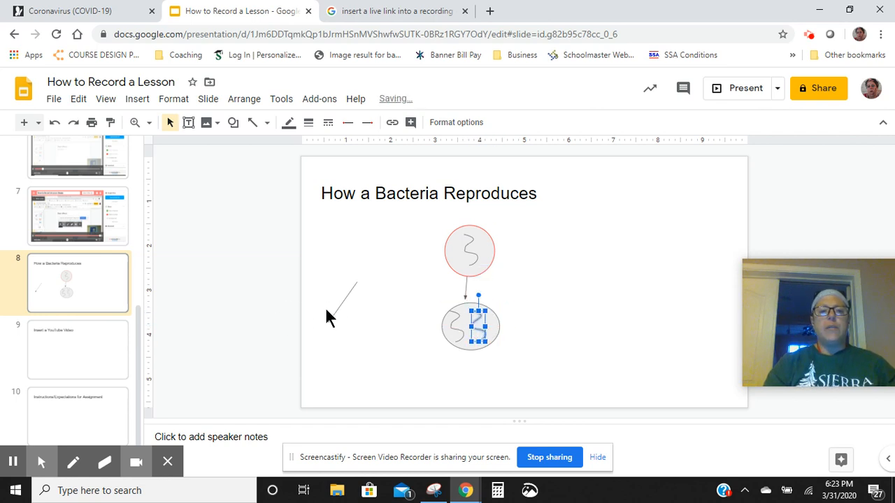
pyautogui.click(342, 302)
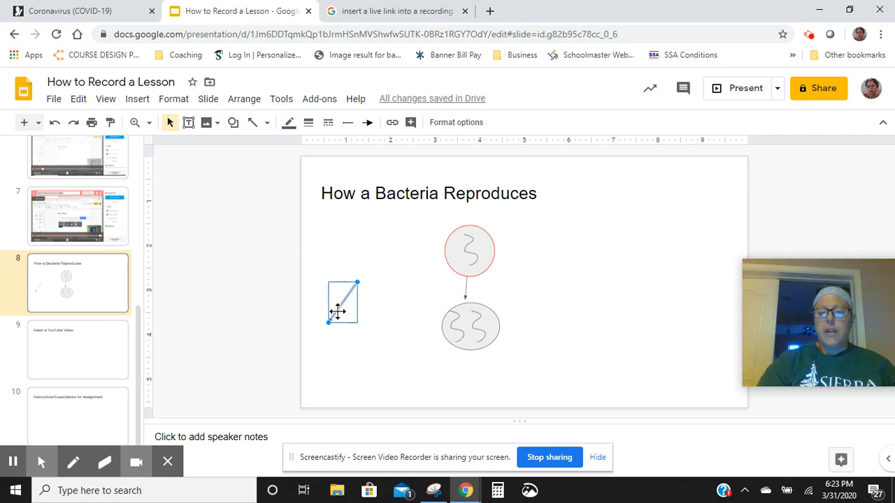
pyautogui.press('Delete')
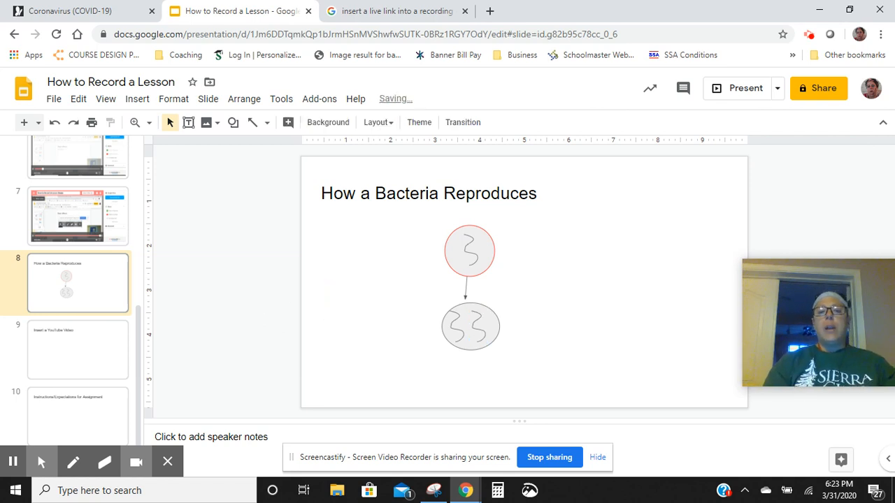
pyautogui.moveTo(450, 370)
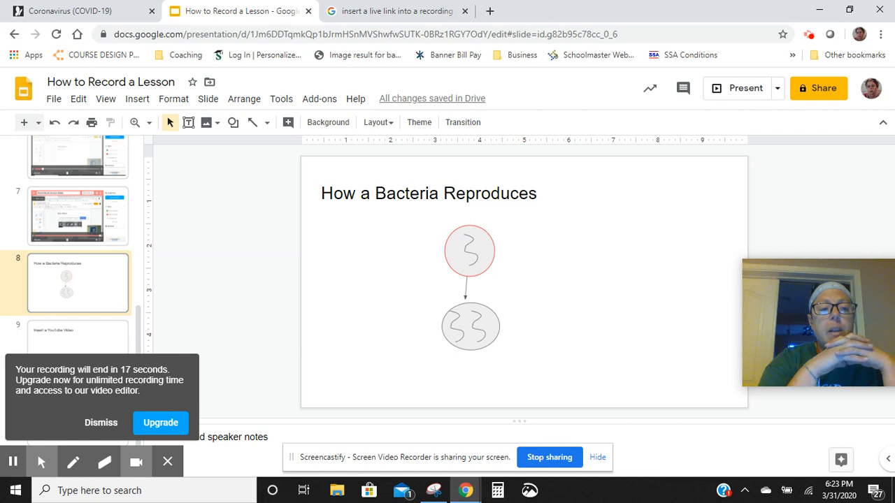
pyautogui.moveTo(59, 276)
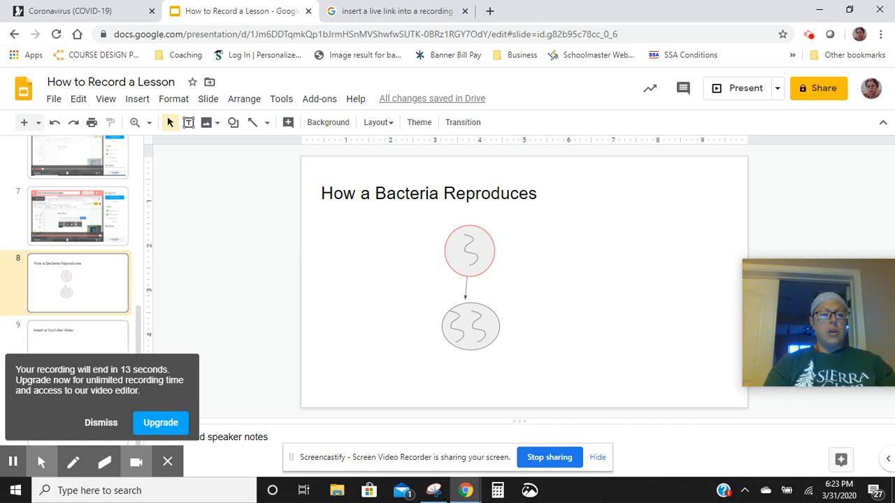
pyautogui.moveTo(87, 349)
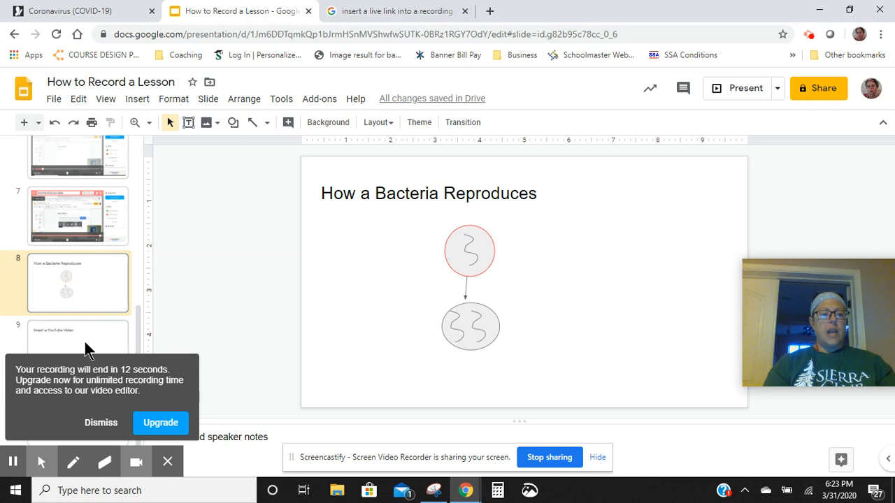